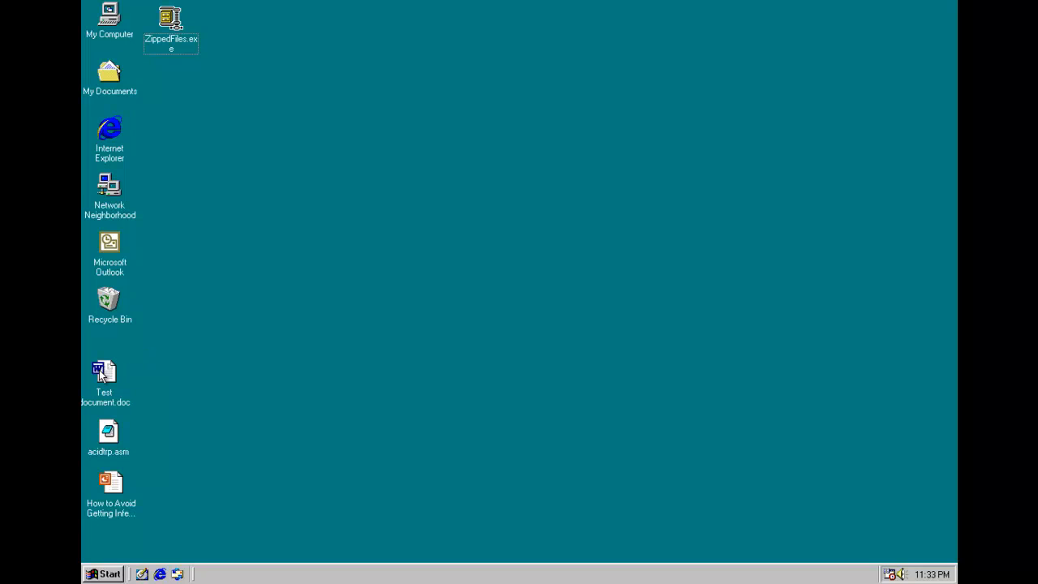
# Step: Open the test Word document and hide the Office Assistant
pyautogui.doubleClick(104, 373)
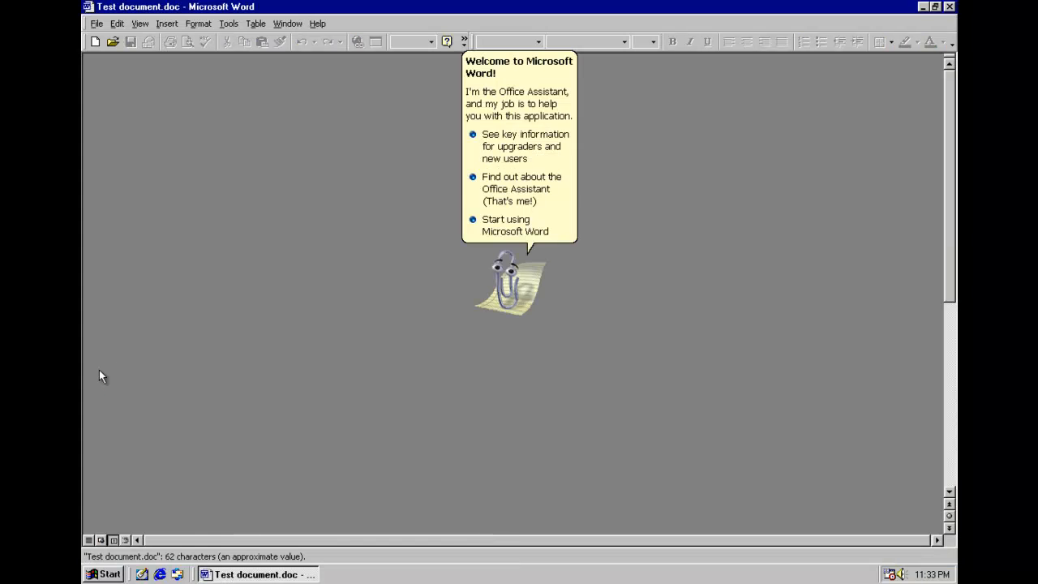
pyautogui.rightClick(507, 284)
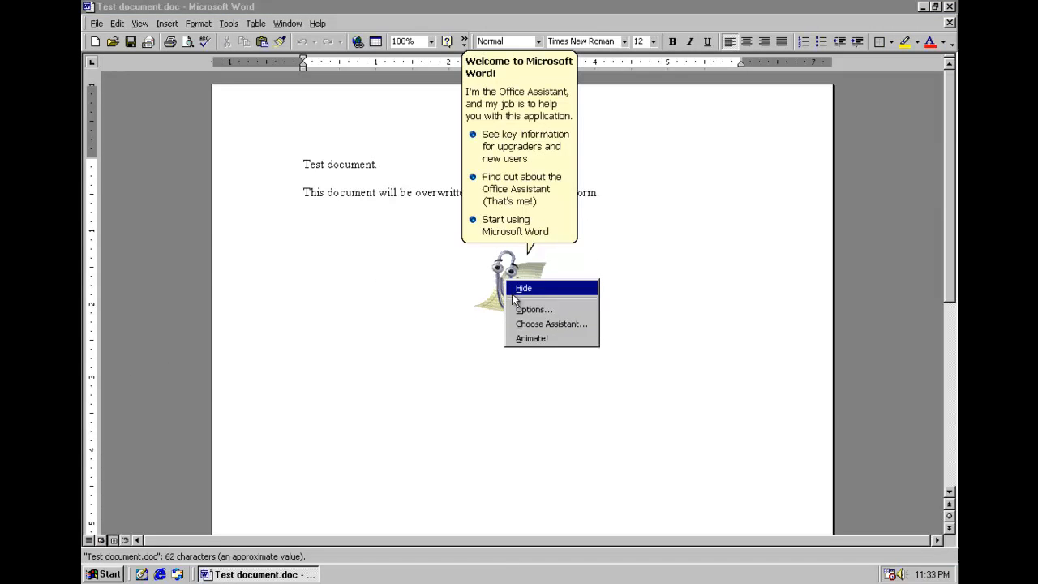
pyautogui.click(524, 288)
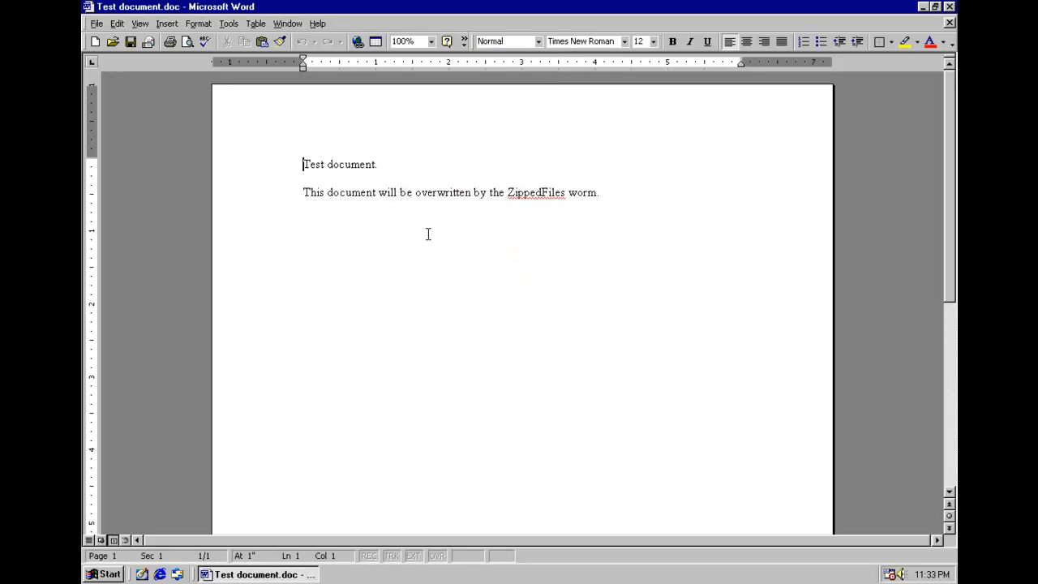
pyautogui.moveTo(413, 242)
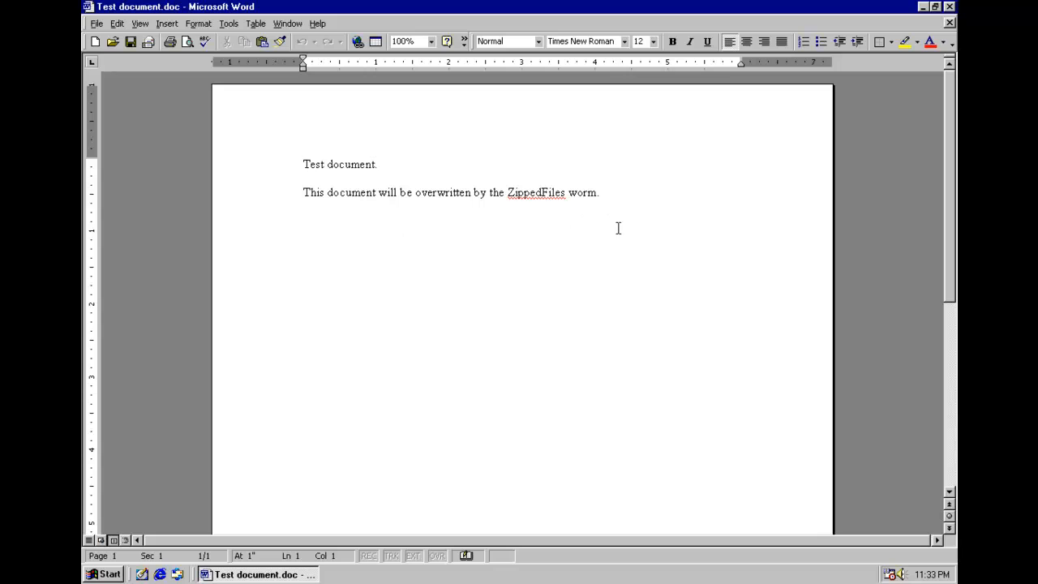
# Step: Close the Word document, then open acidtrp.asm in Notepad and scroll through its code
pyautogui.click(922, 6)
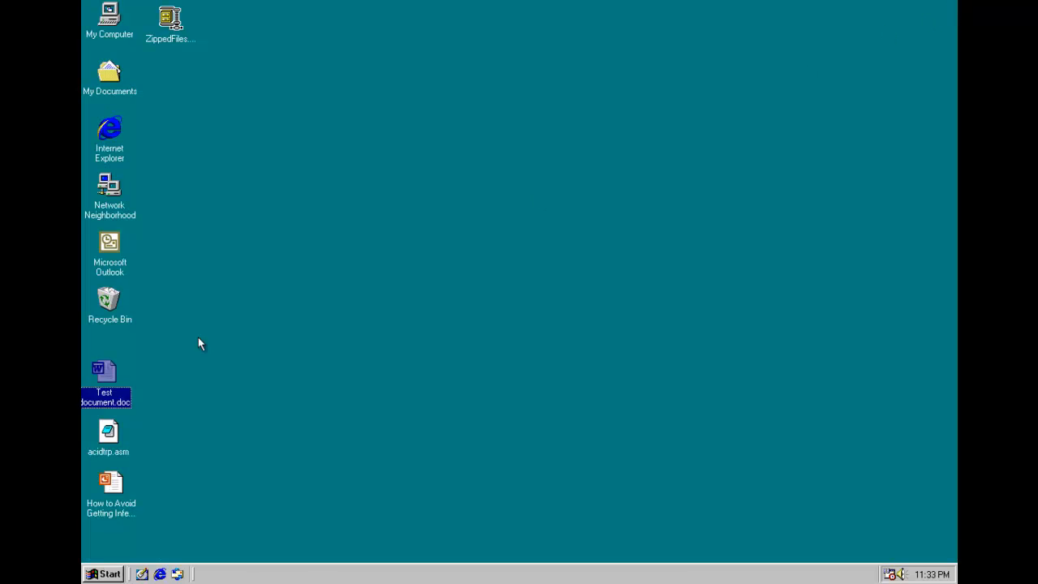
pyautogui.doubleClick(108, 435)
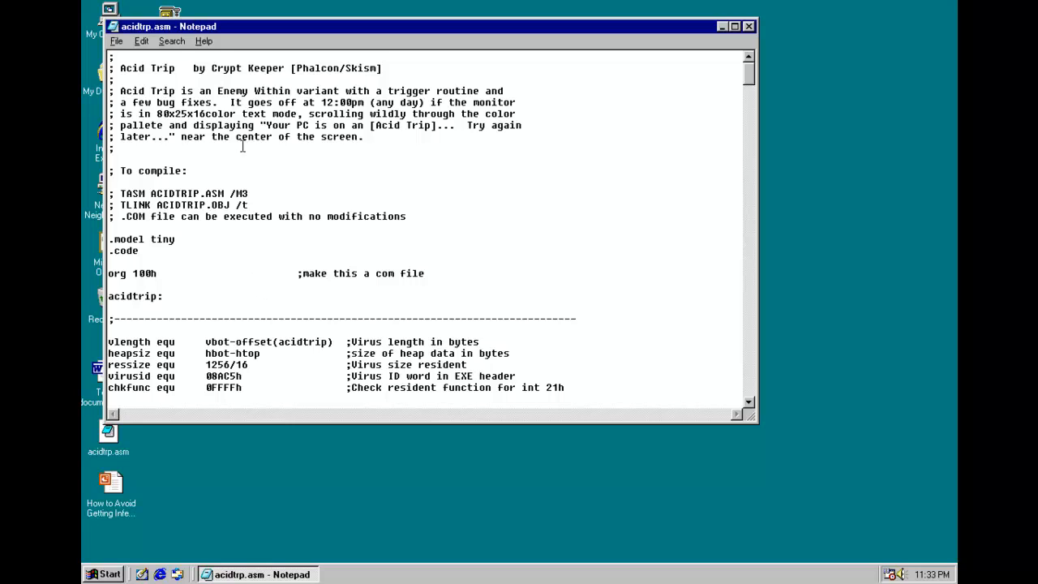
pyautogui.scroll(-3)
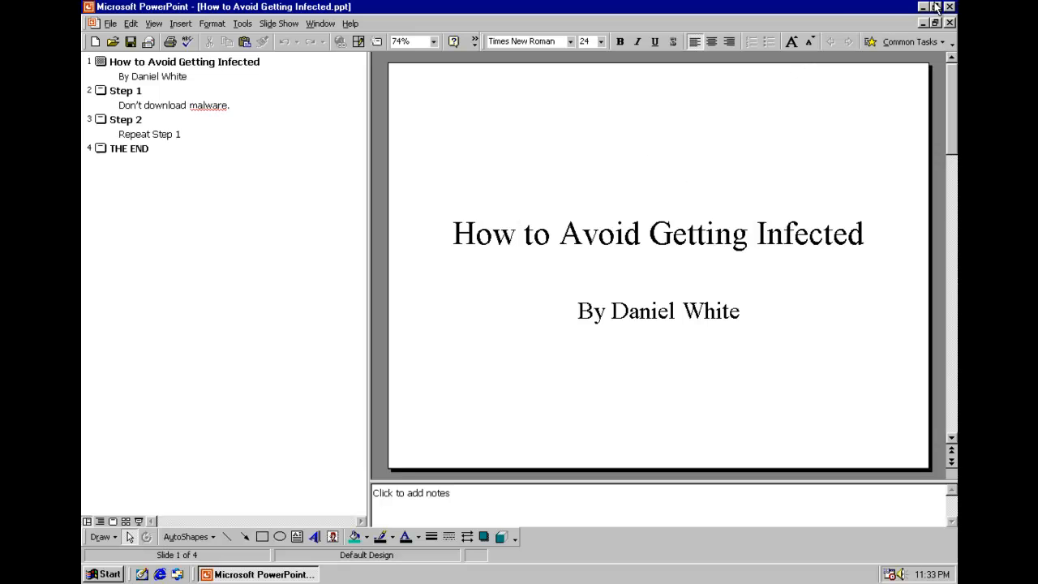
# Step: Close the PowerPoint presentation and run ZippedFiles.exe from the desktop
pyautogui.click(922, 6)
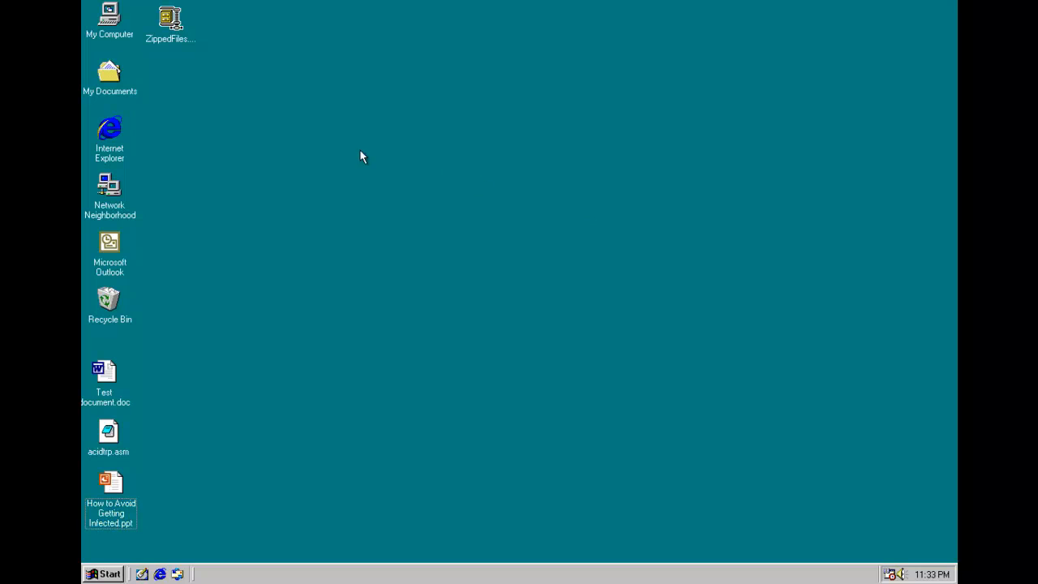
pyautogui.doubleClick(170, 18)
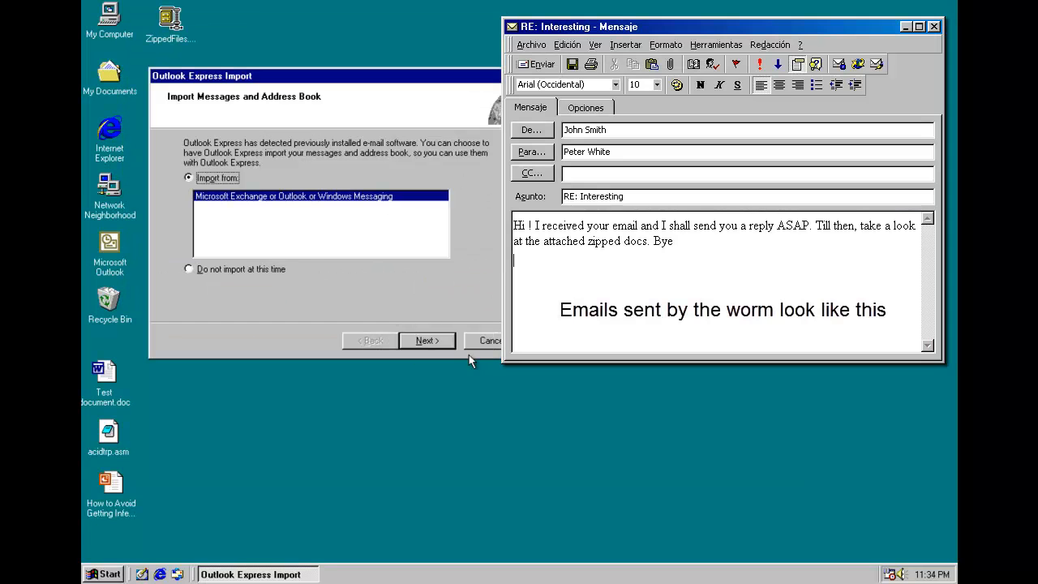
# Step: Cancel the Outlook Express import prompt and dismiss the invalid-archive error
pyautogui.click(424, 339)
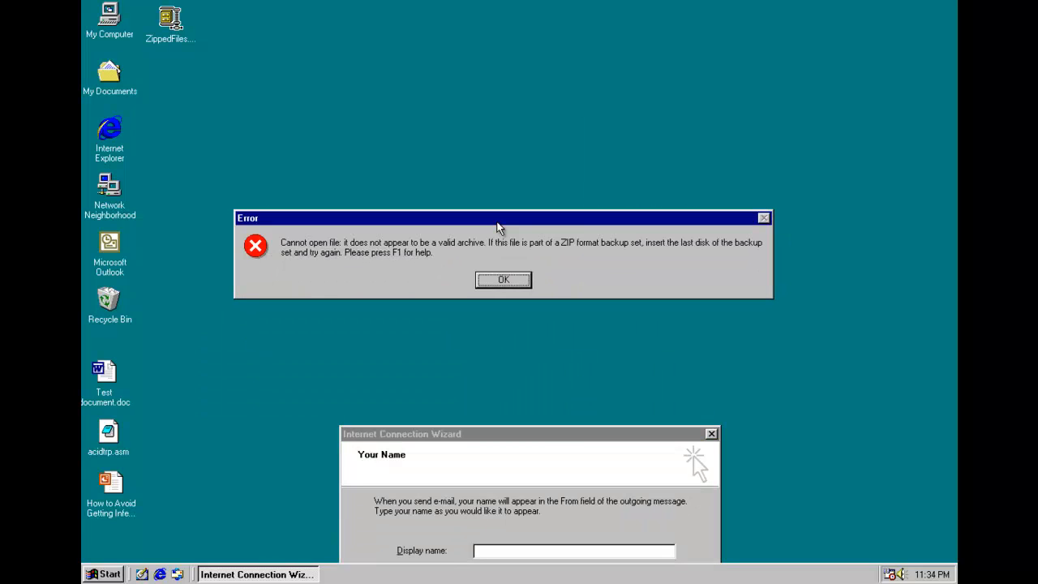
pyautogui.moveTo(363, 279)
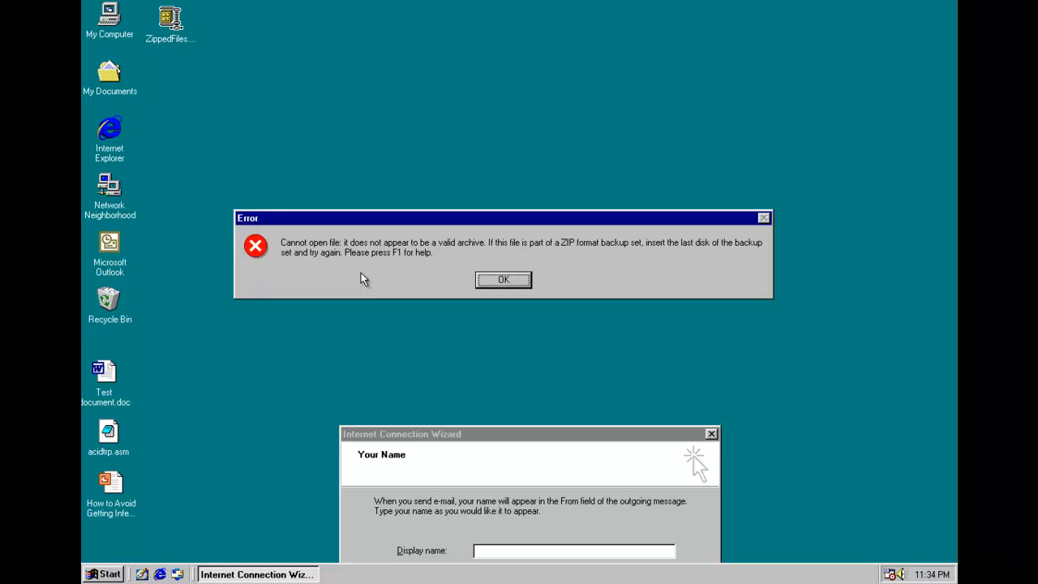
pyautogui.moveTo(503, 280)
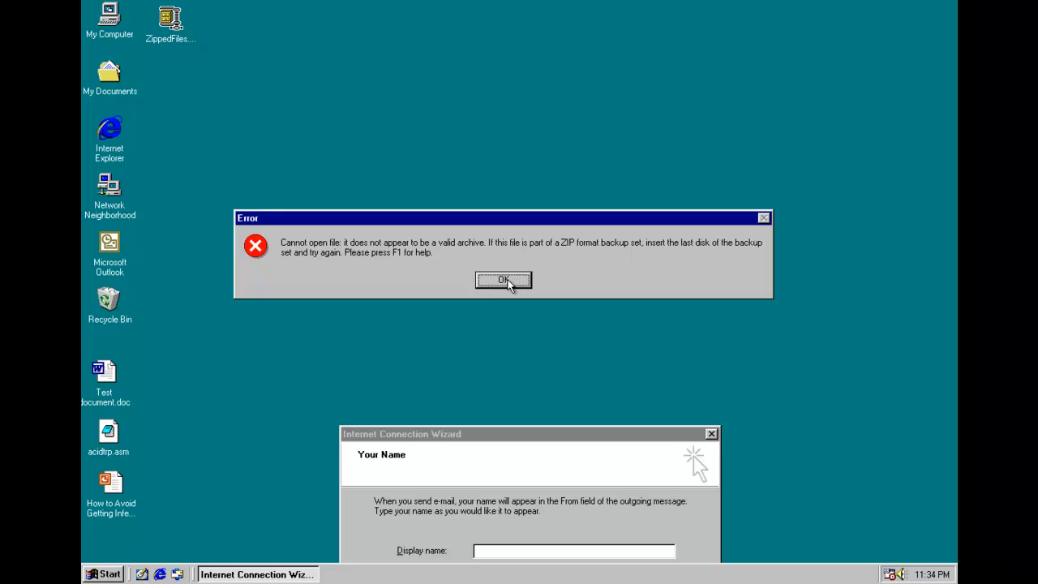
pyautogui.click(503, 280)
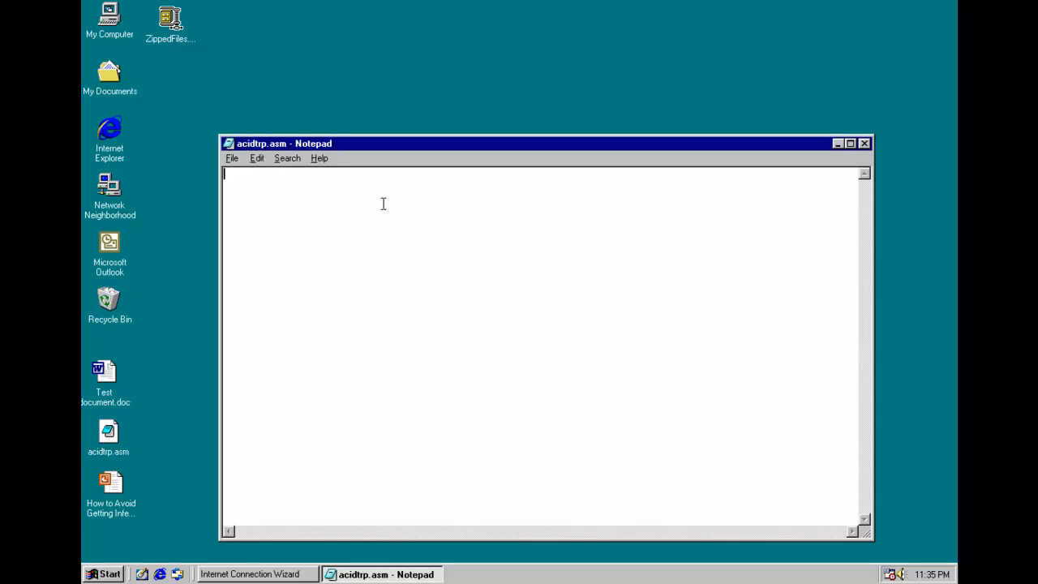
# Step: Type 'test' in Notepad, reopen acidtrp.asm to confirm it is blank, then close it
pyautogui.write('test')
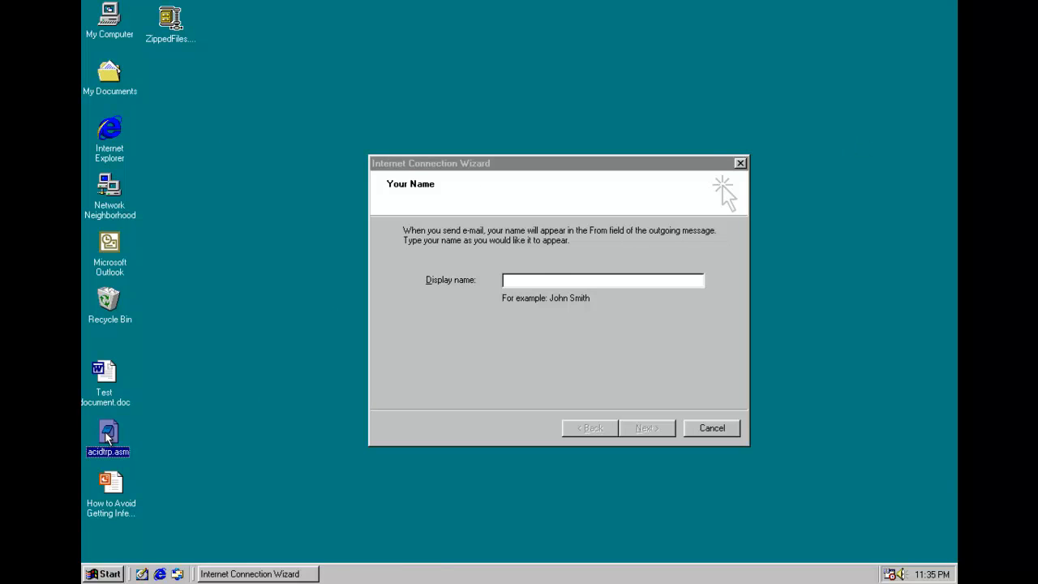
pyautogui.doubleClick(108, 434)
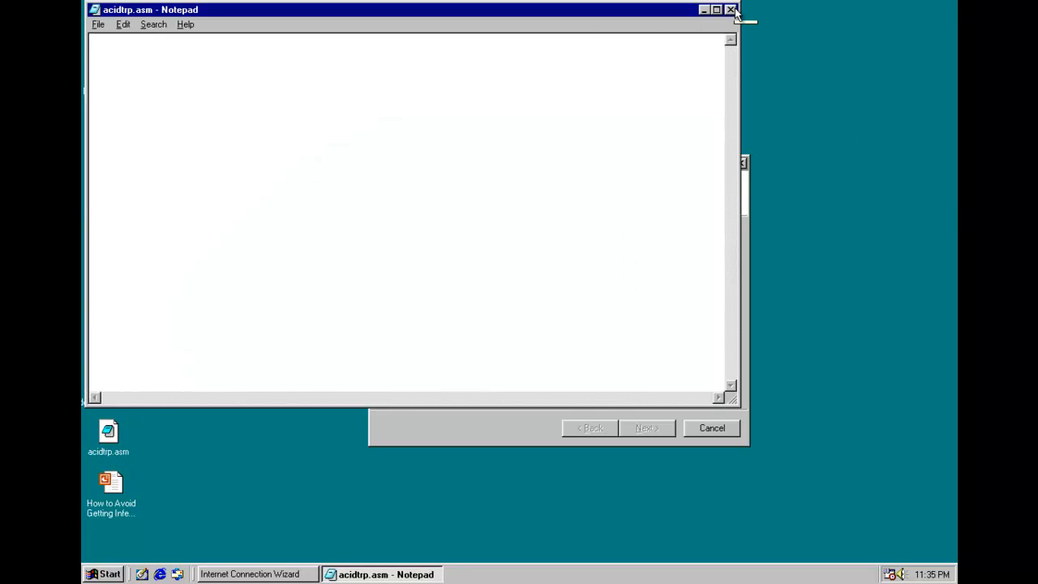
pyautogui.click(731, 9)
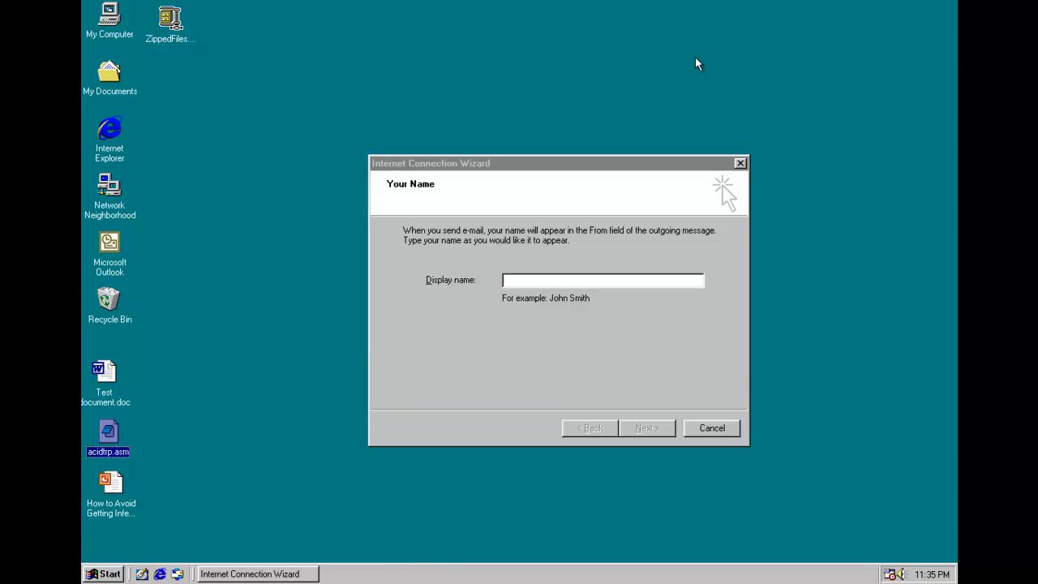